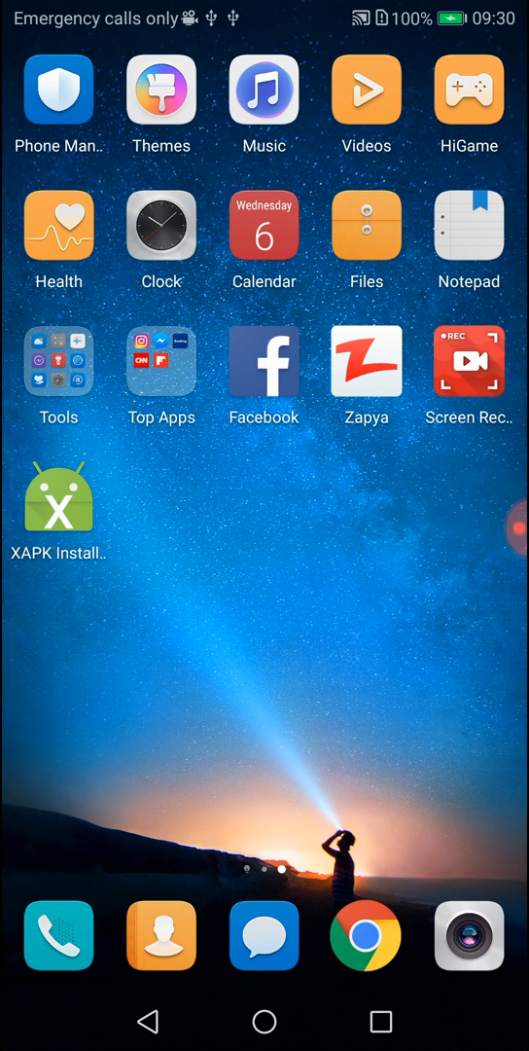
Step: Launch XAPK Installer and allow storage access so the 329 MB D-Day XAPK appears
left_click(57, 500)
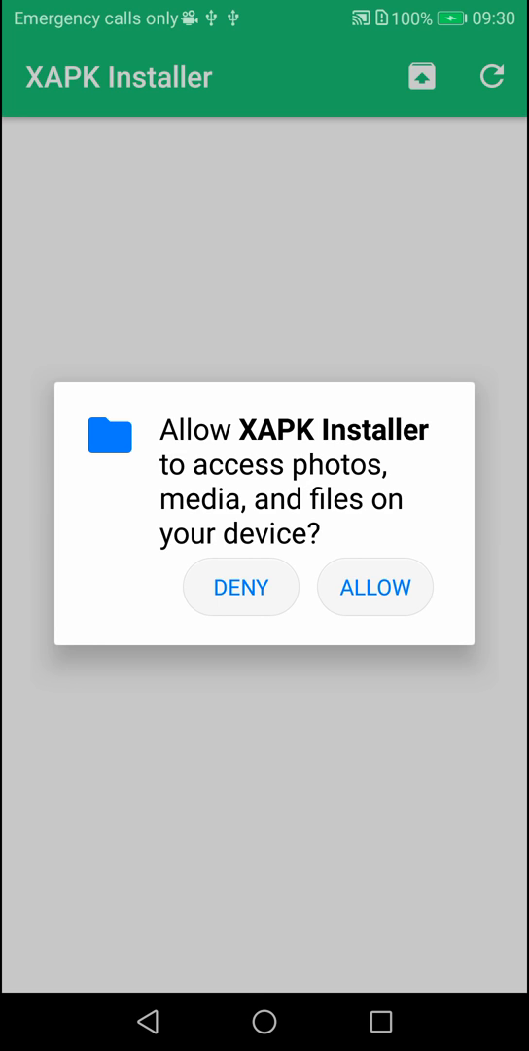
left_click(374, 587)
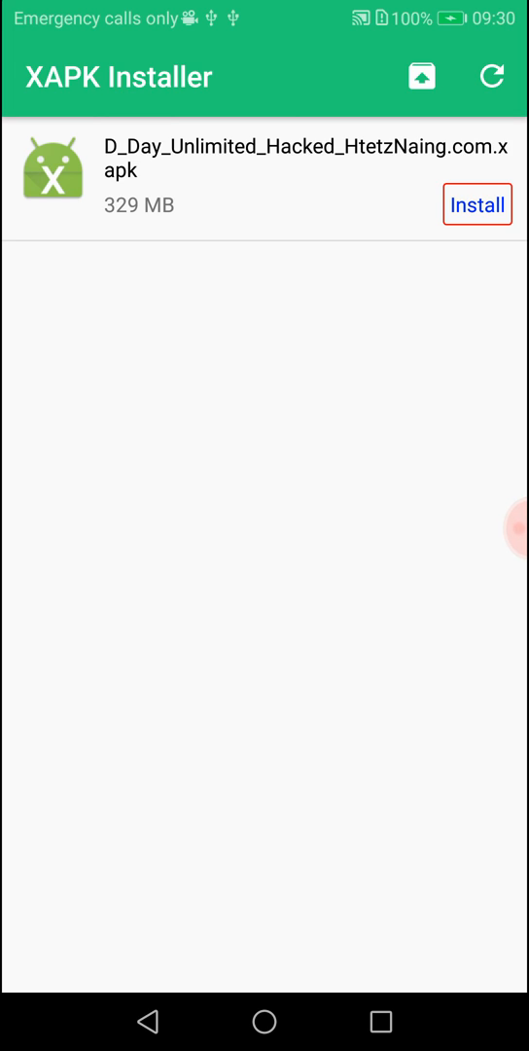
Step: Install the D-Day xapk file and confirm the Attention dialog to extract it
left_click(477, 205)
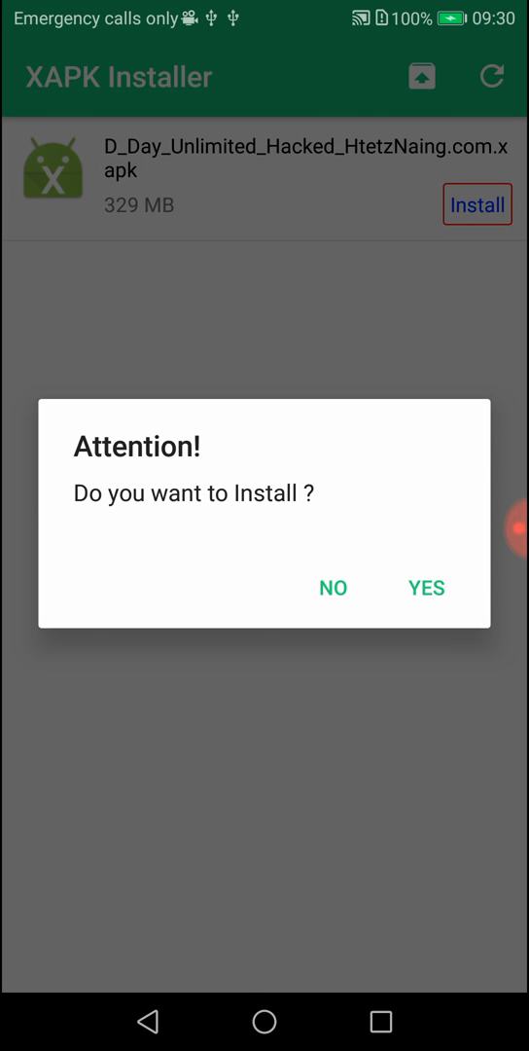
left_click(426, 587)
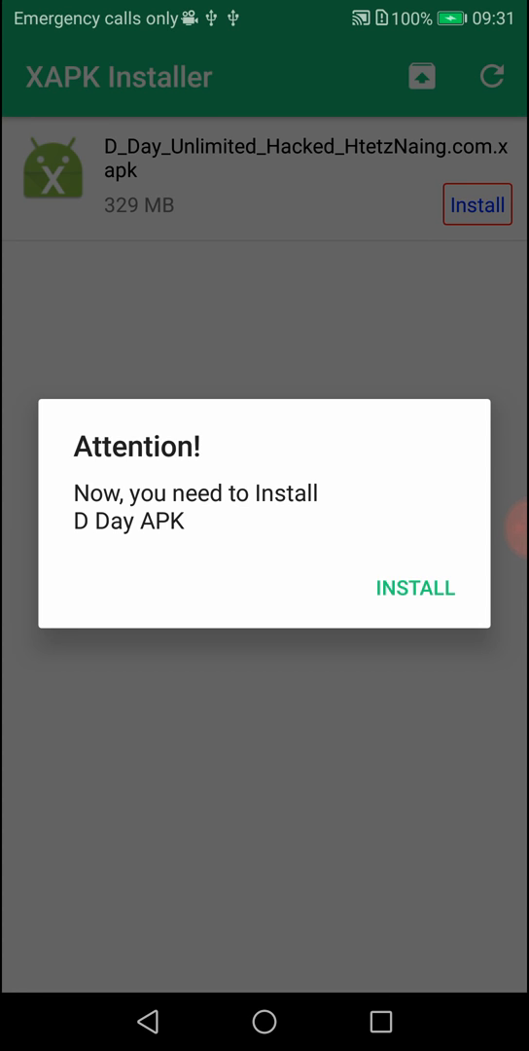
Step: Install the D Day APK, accept its permissions, and finish with DONE
left_click(414, 588)
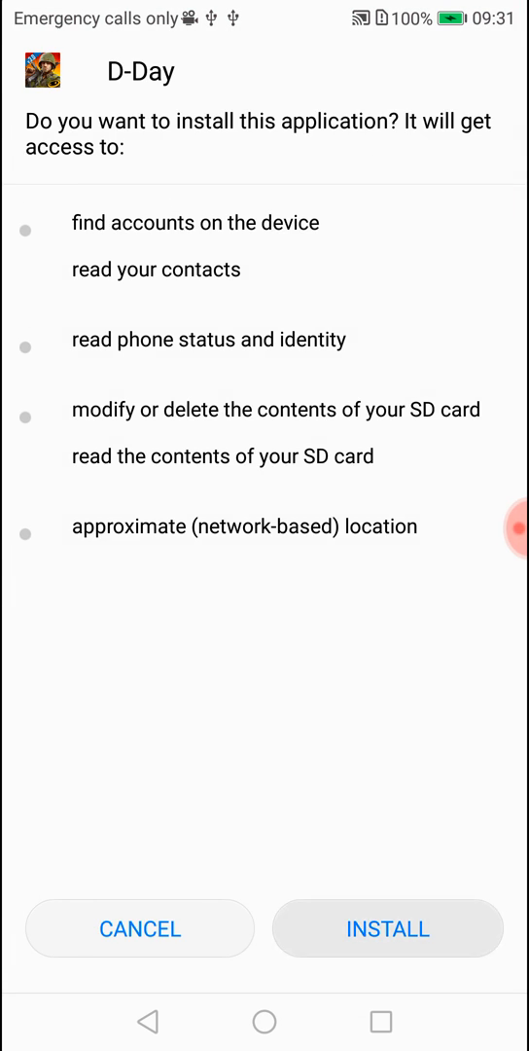
left_click(389, 928)
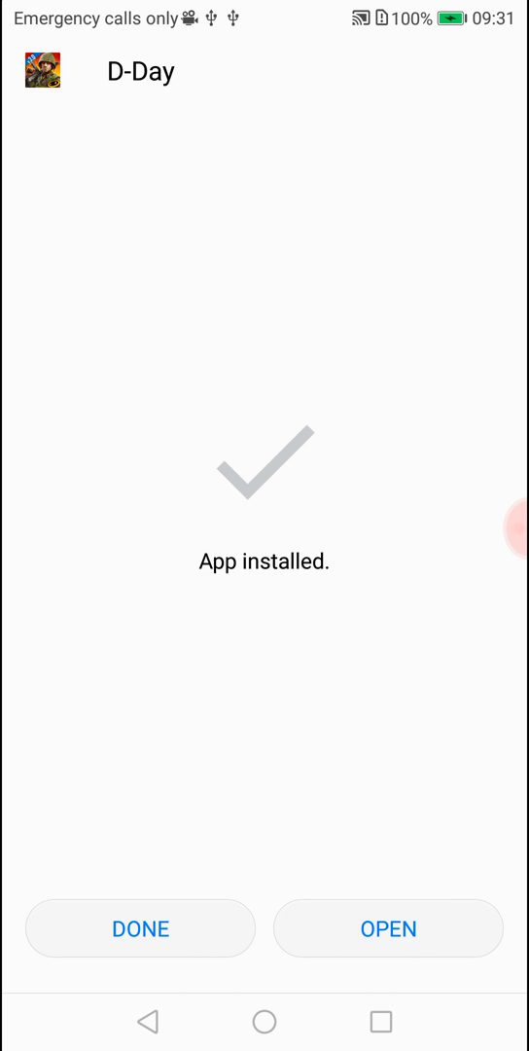
mouse_move(525, 530)
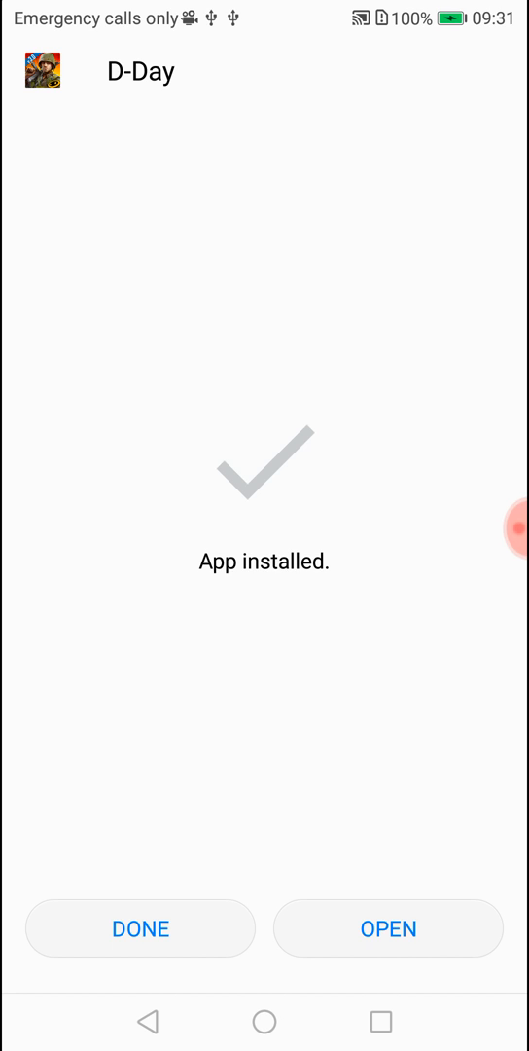
left_click(388, 928)
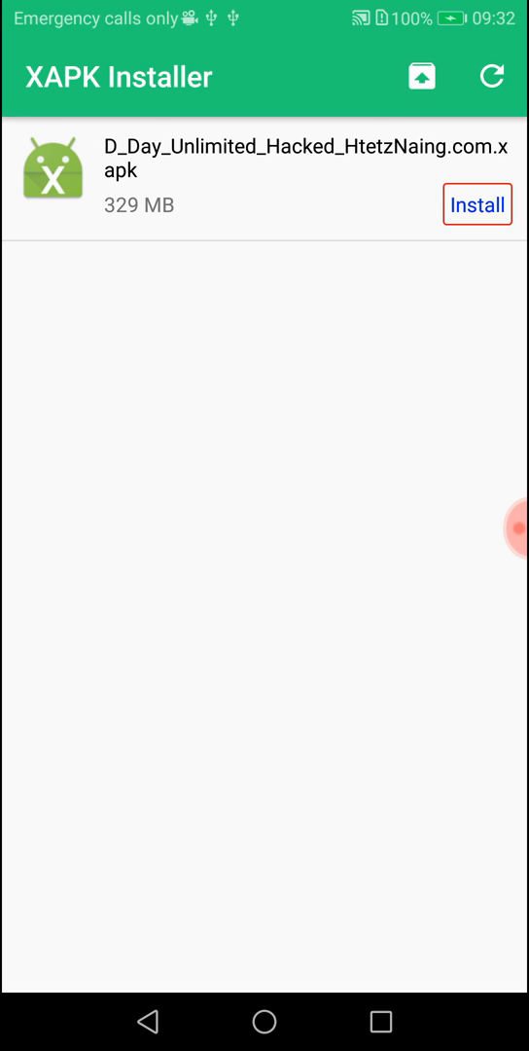
Step: Import the D_Day xapk from internal storage via the file picker, then decline the install prompt
left_click(421, 76)
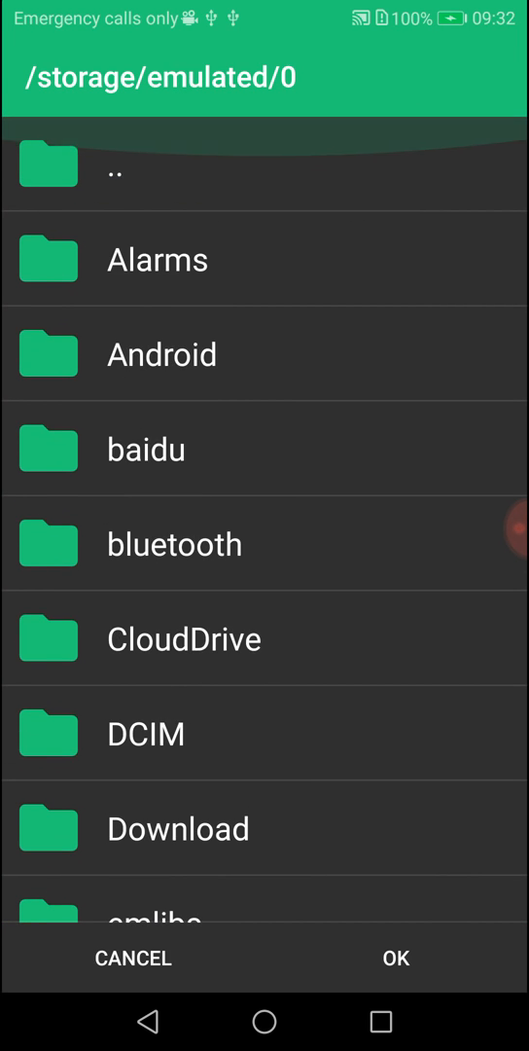
scroll("down", 3)
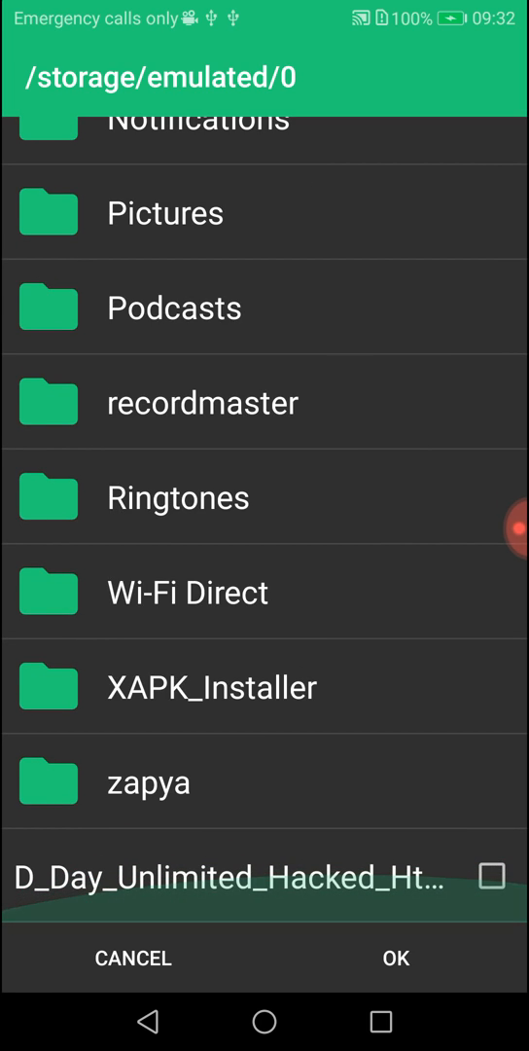
left_click(493, 875)
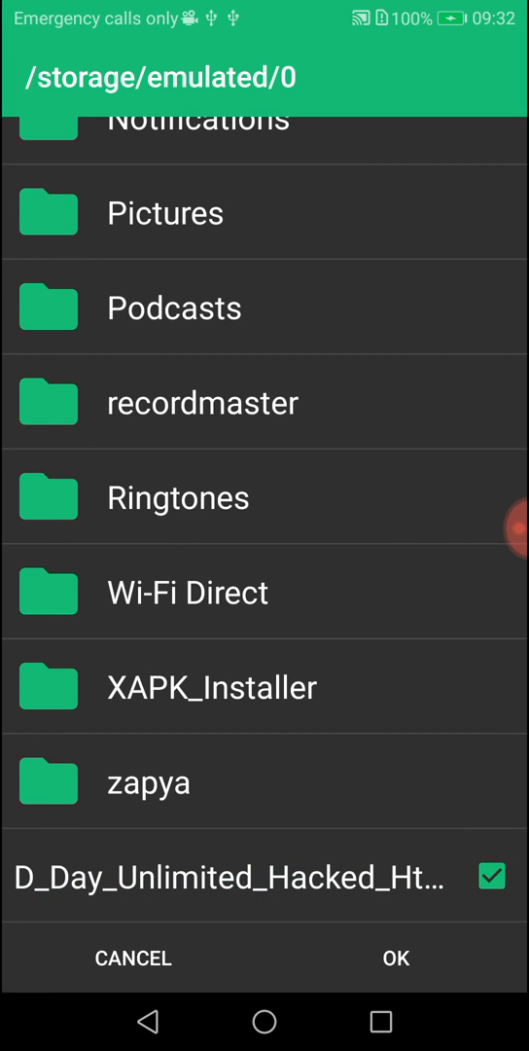
left_click(395, 958)
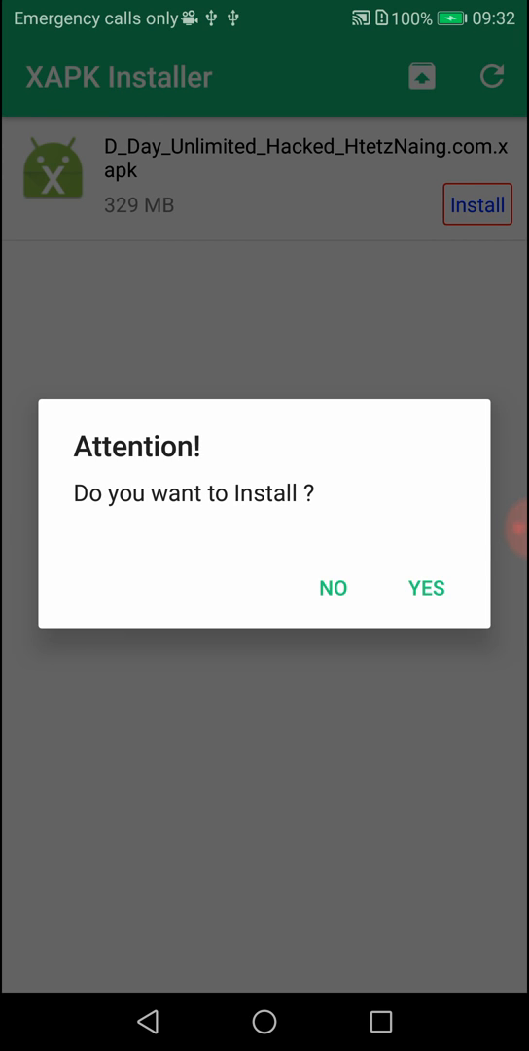
left_click(332, 588)
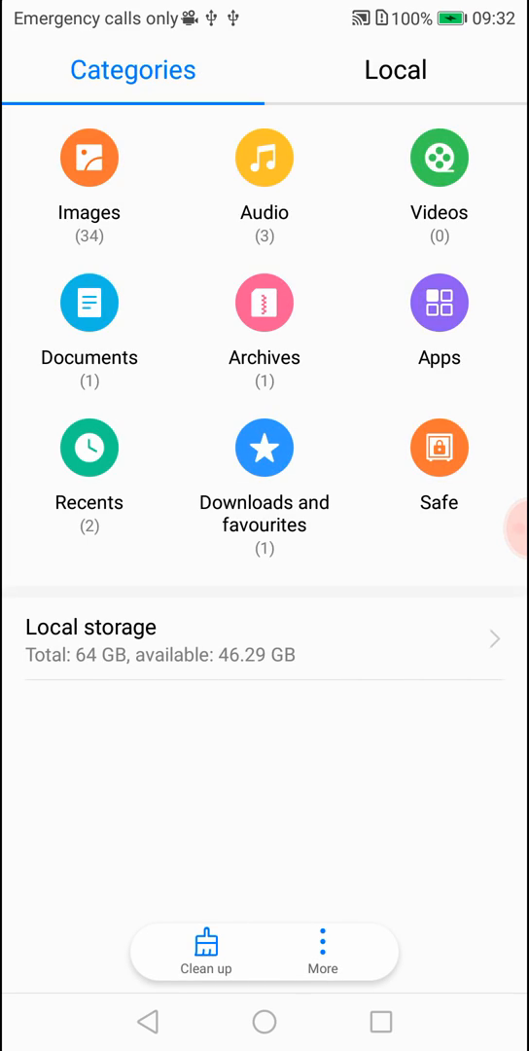
Step: Share the D_Day file from Files' Local storage to XAPK Installer, declining its install prompt
left_click(395, 69)
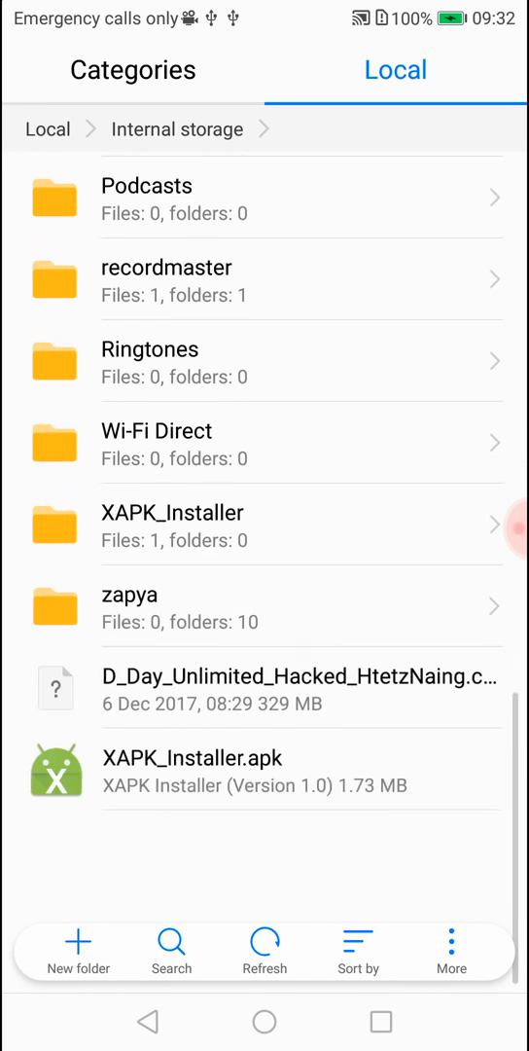
scroll("down", 3)
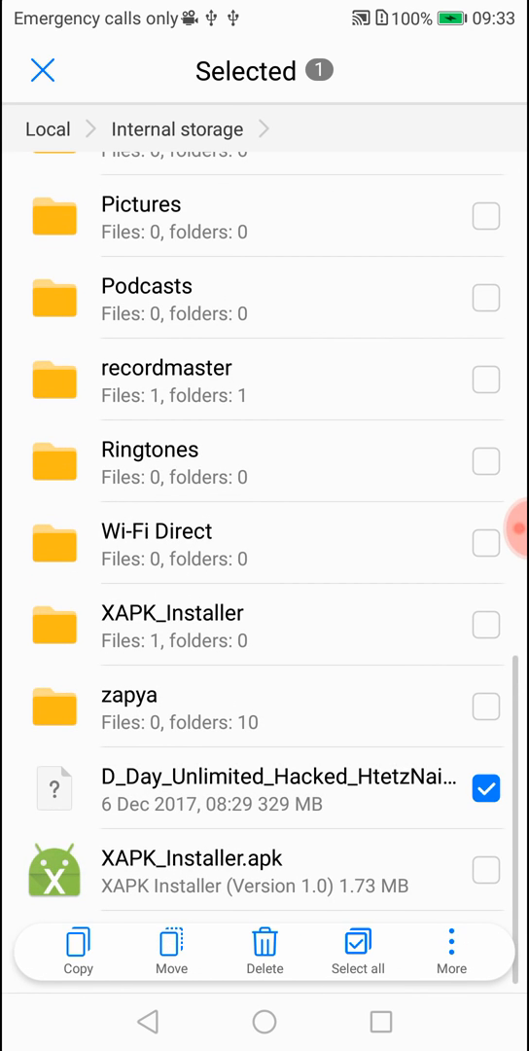
left_click(452, 951)
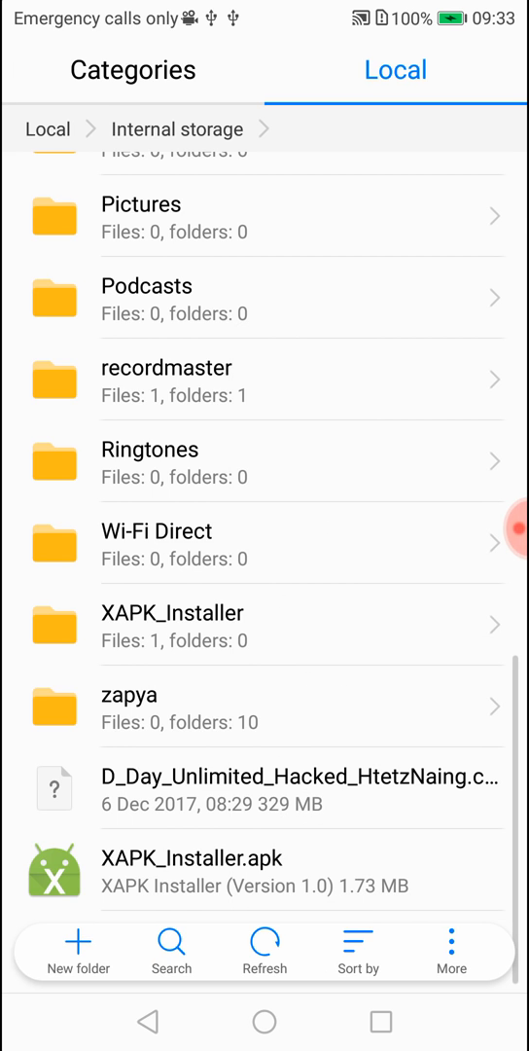
left_click(450, 952)
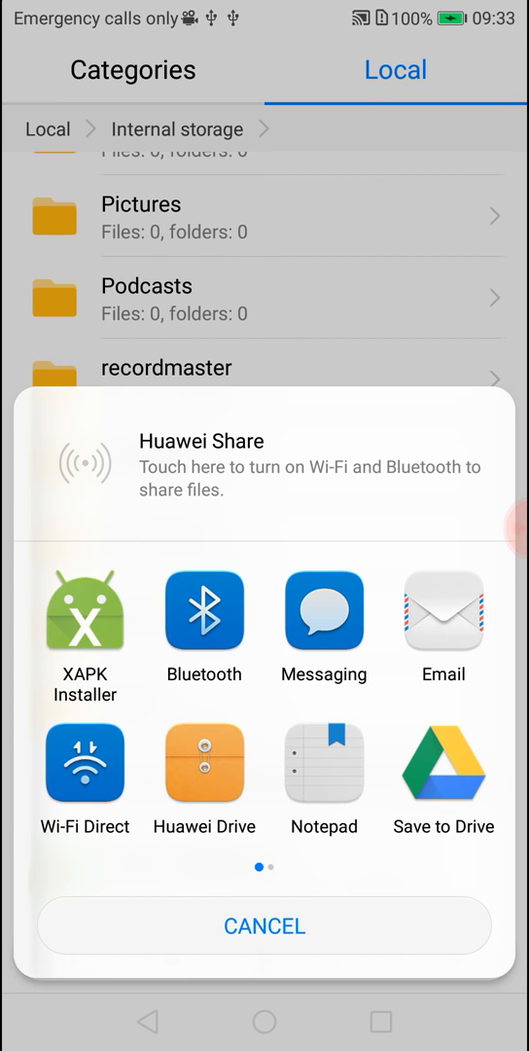
left_click(85, 619)
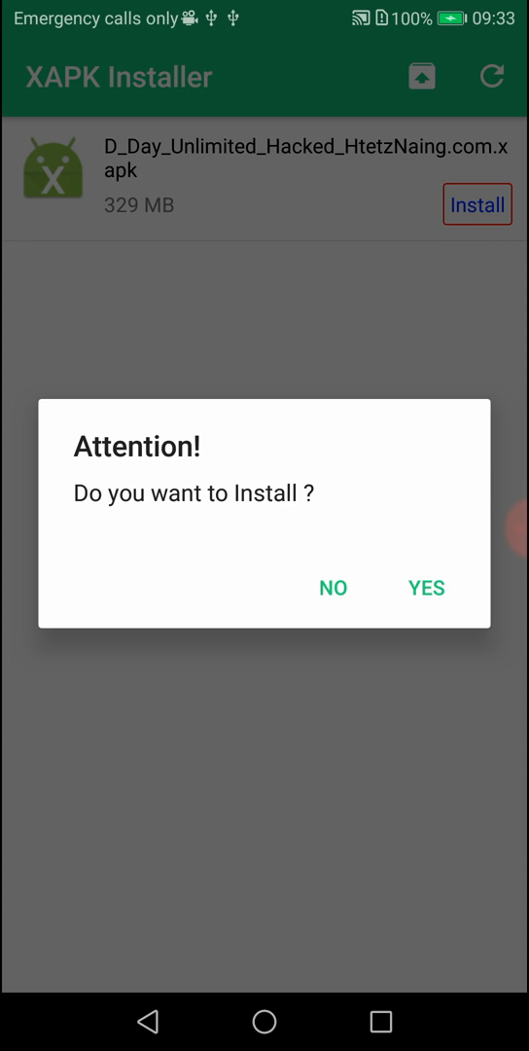
left_click(332, 587)
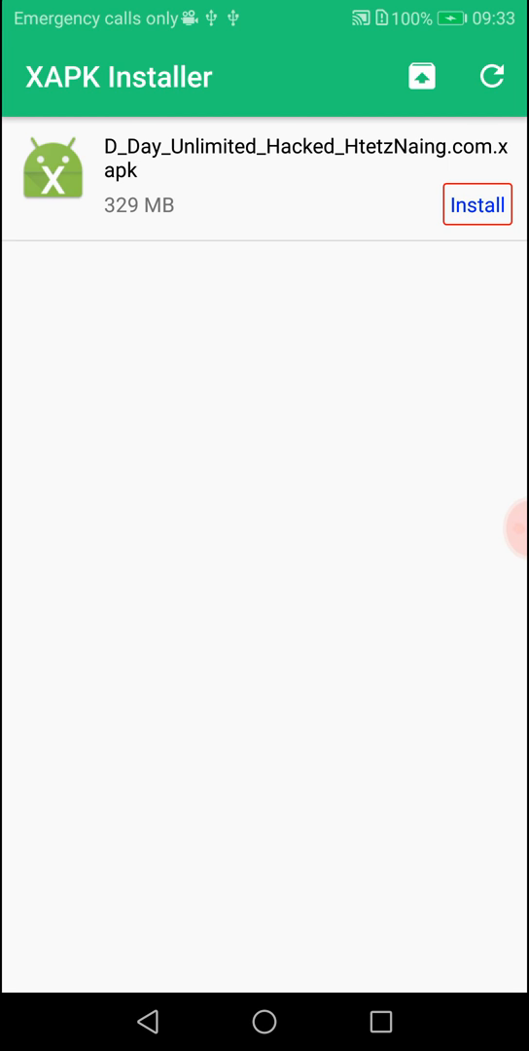
Step: Reselect the D_Day xapk file in Files, then go to the home screen
left_click(264, 1021)
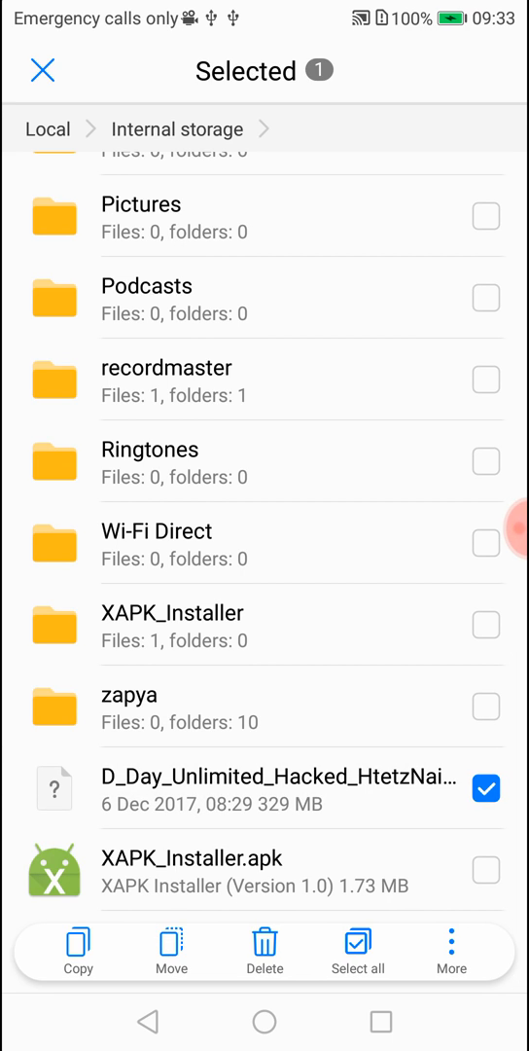
left_click(450, 951)
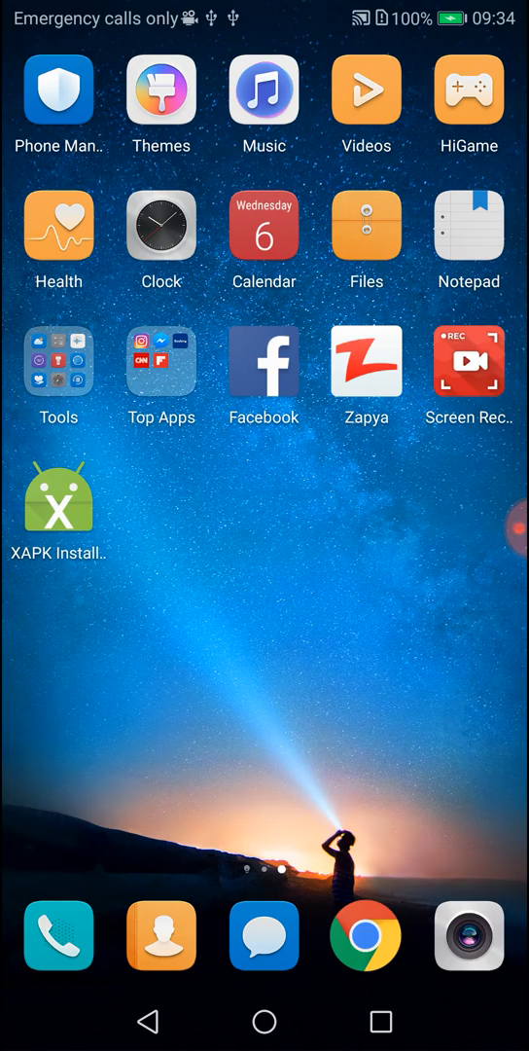
scroll("left", 3)
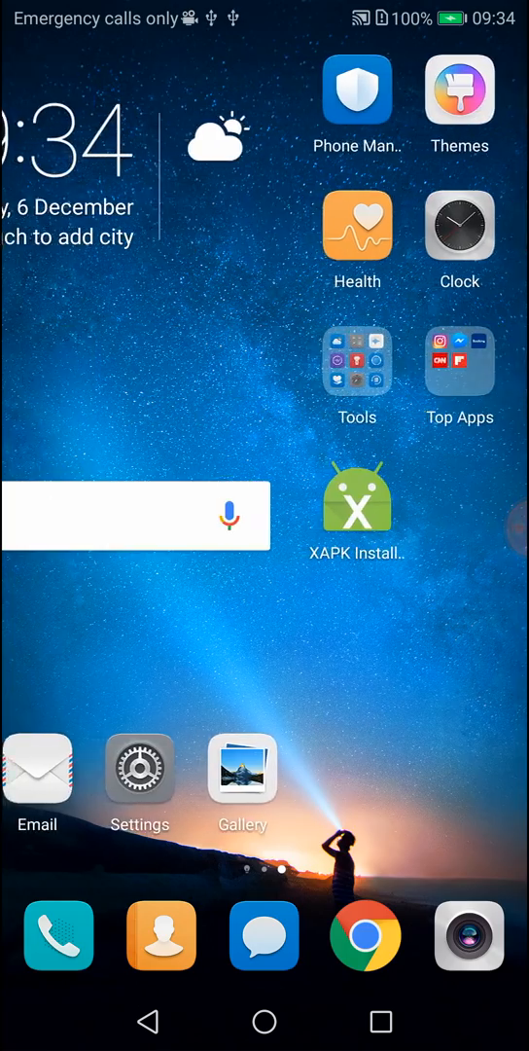
scroll("left", 3)
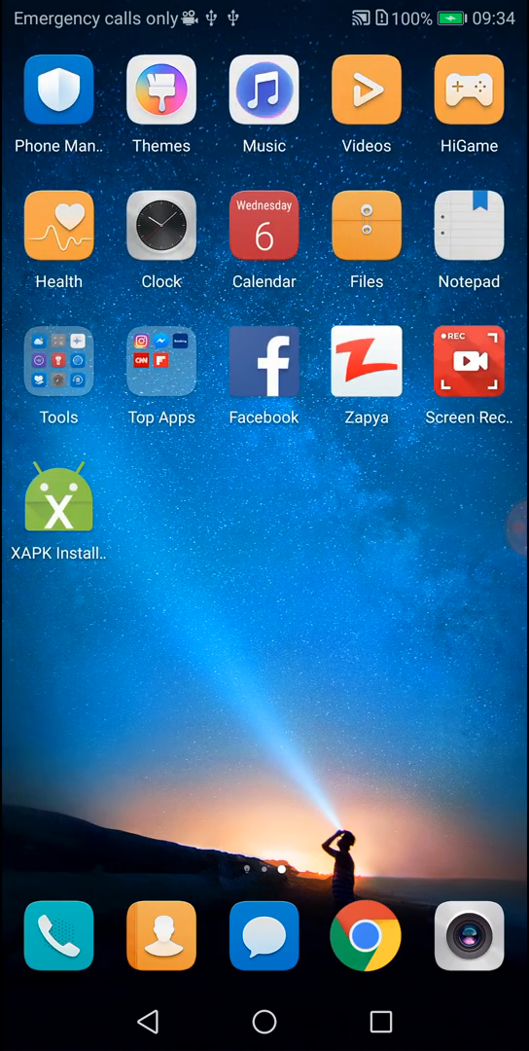